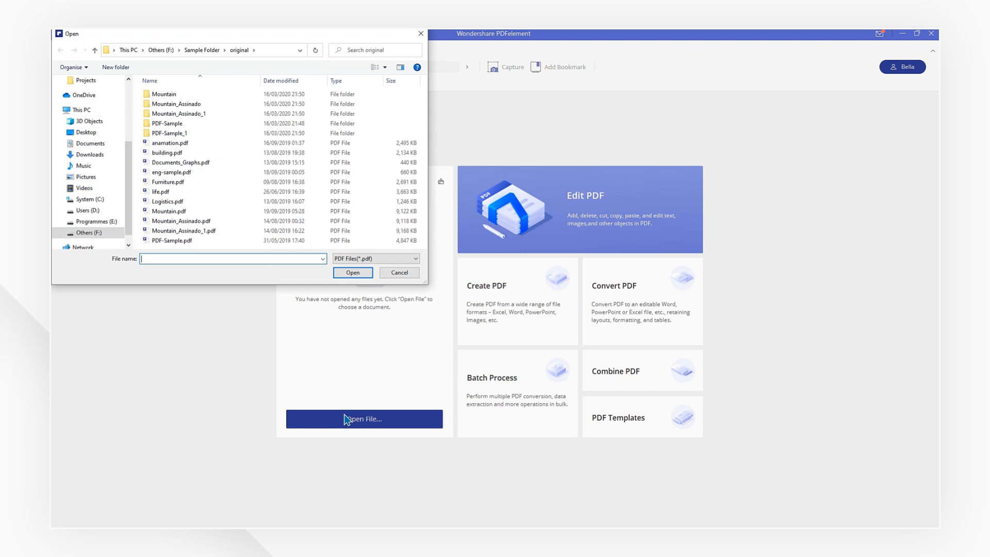
- Open the scanned Mountain-ocr PDF and start text recognition on it
{"action": "left_click", "coordinate": [352, 273]}
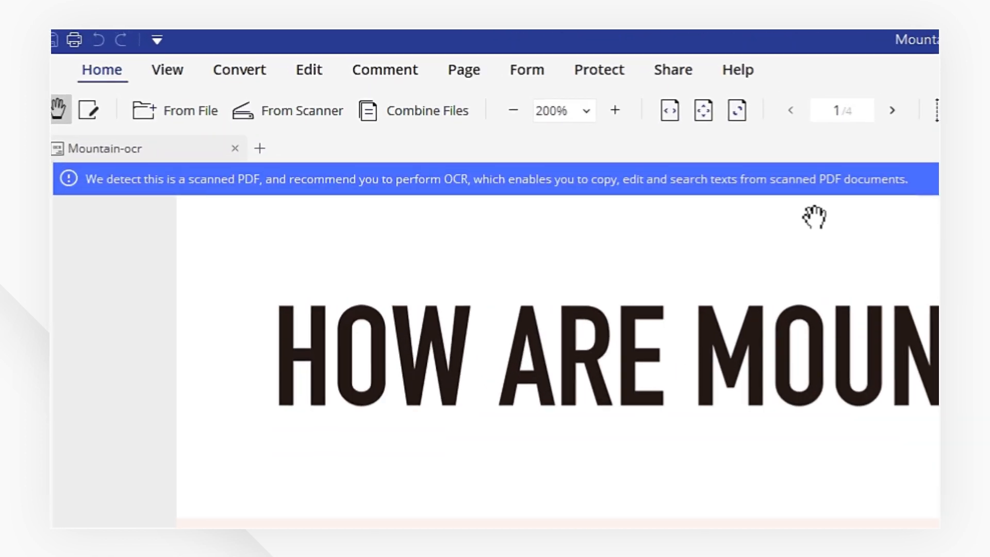
{"action": "left_click", "coordinate": [577, 178]}
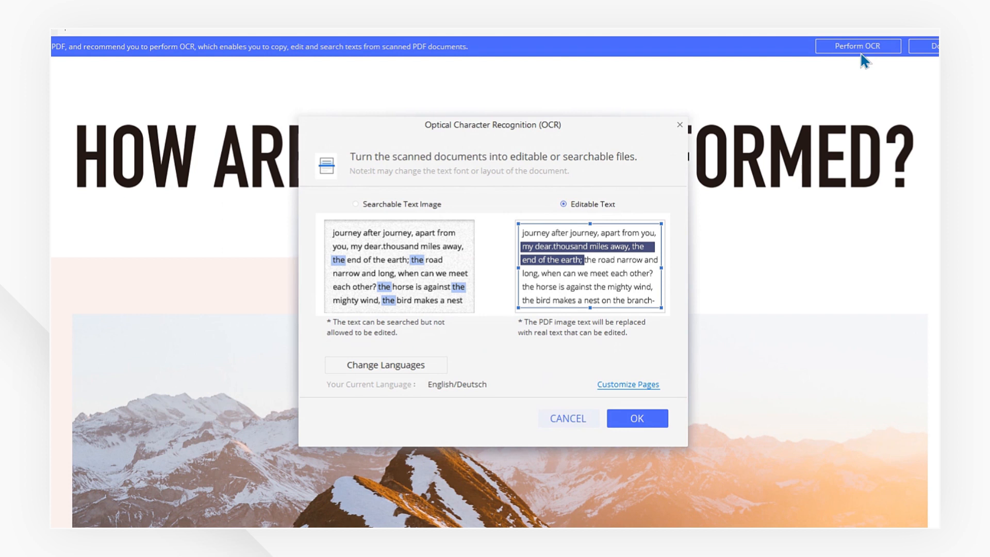
{"action": "mouse_move", "coordinate": [600, 177]}
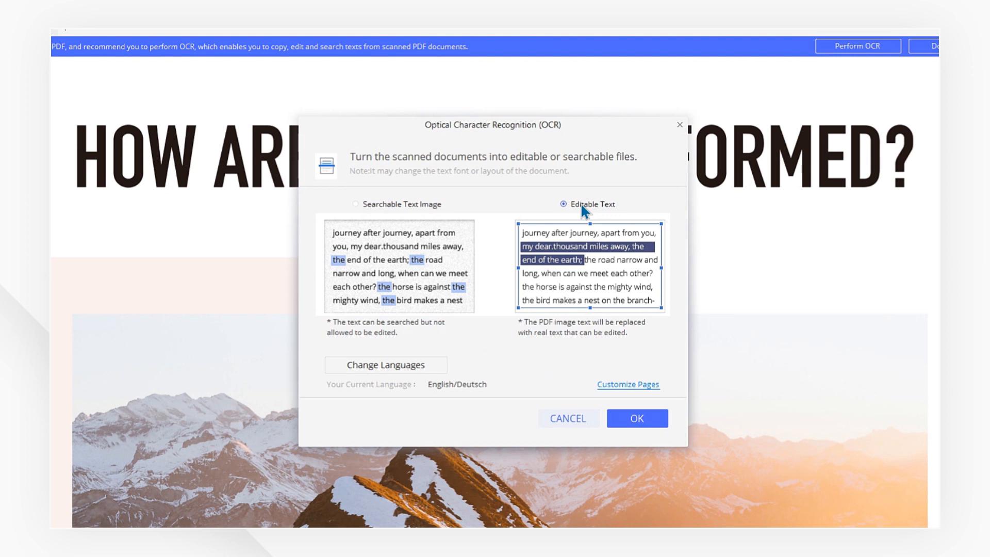
- Add Español to the recognition languages and run OCR as editable text
{"action": "left_click", "coordinate": [385, 365]}
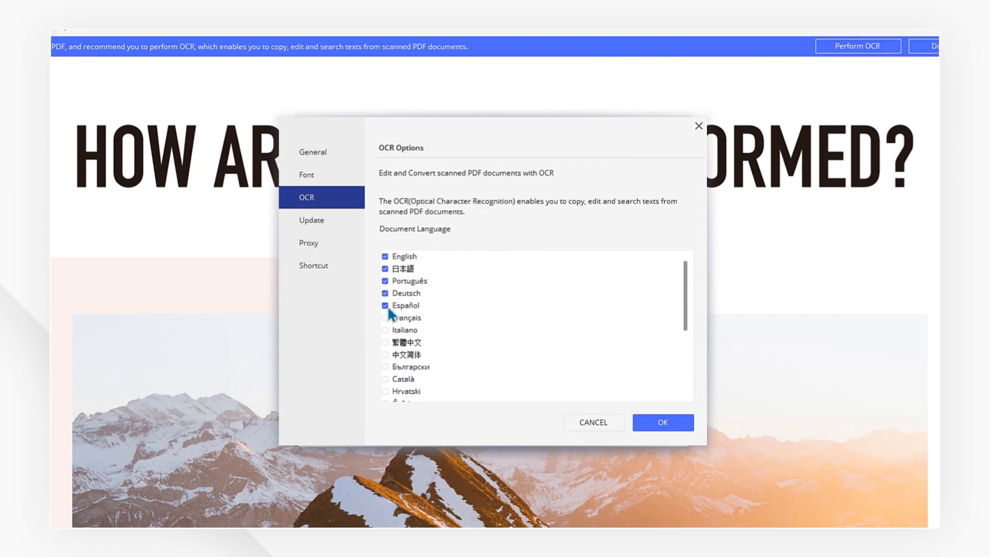
{"action": "left_click", "coordinate": [662, 422]}
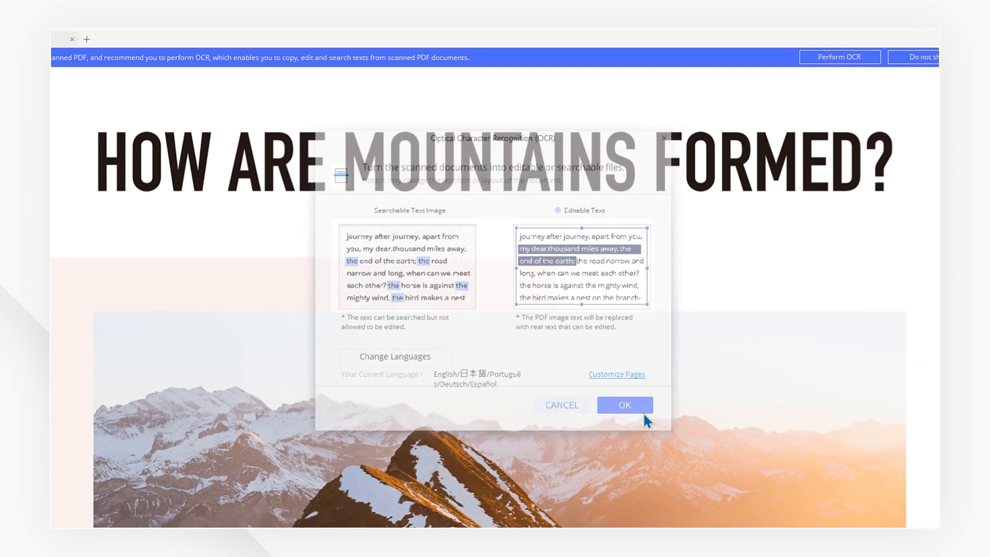
{"action": "left_click", "coordinate": [624, 405]}
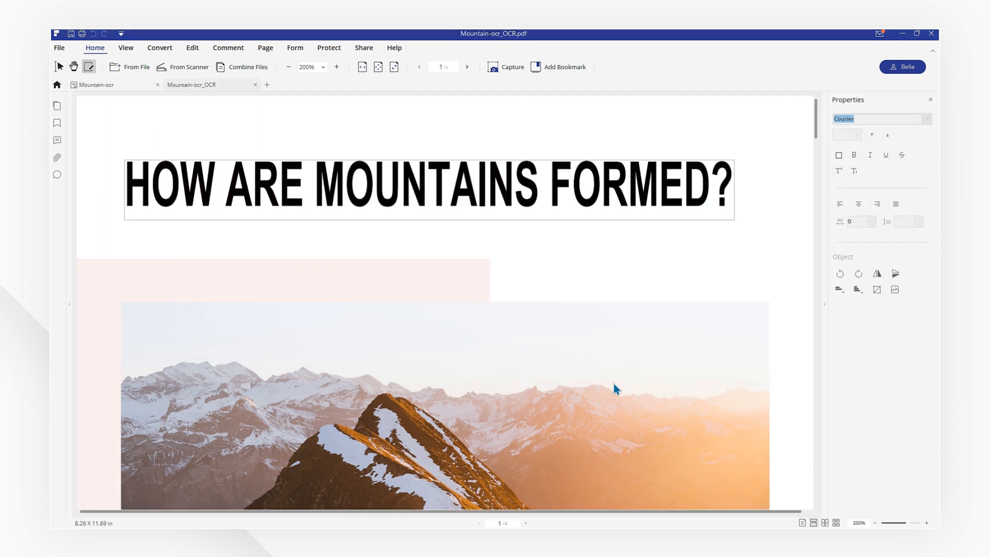
- Like the tutorial video and subscribe to the PDFelement YouTube channel
{"action": "left_click", "coordinate": [193, 48]}
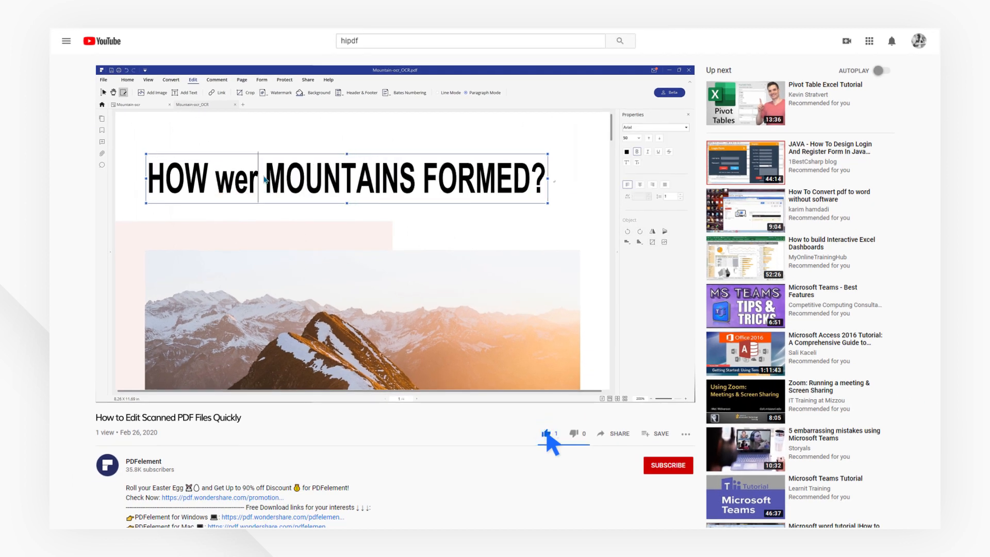
{"action": "left_click", "coordinate": [668, 465]}
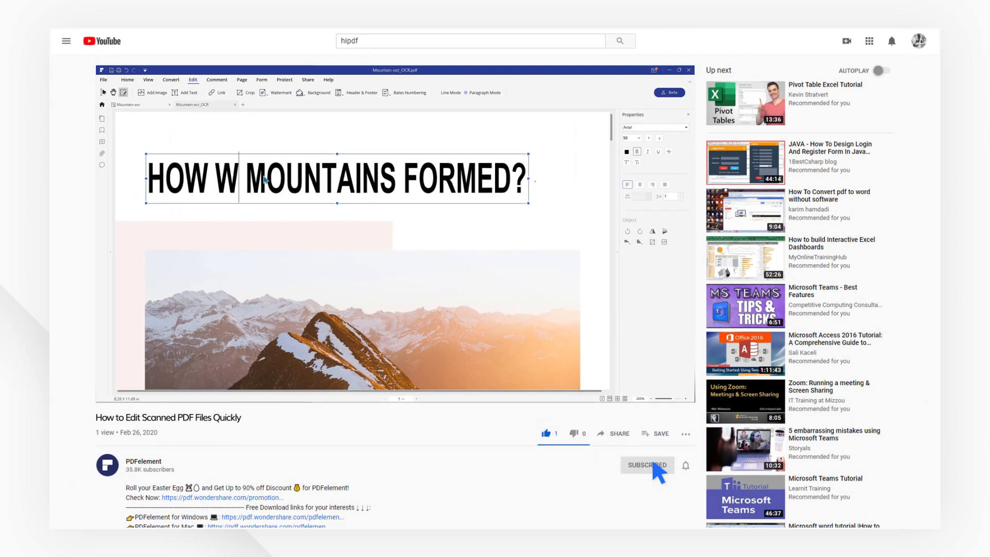
{"action": "scroll", "scroll_direction": "down", "scroll_amount": 3}
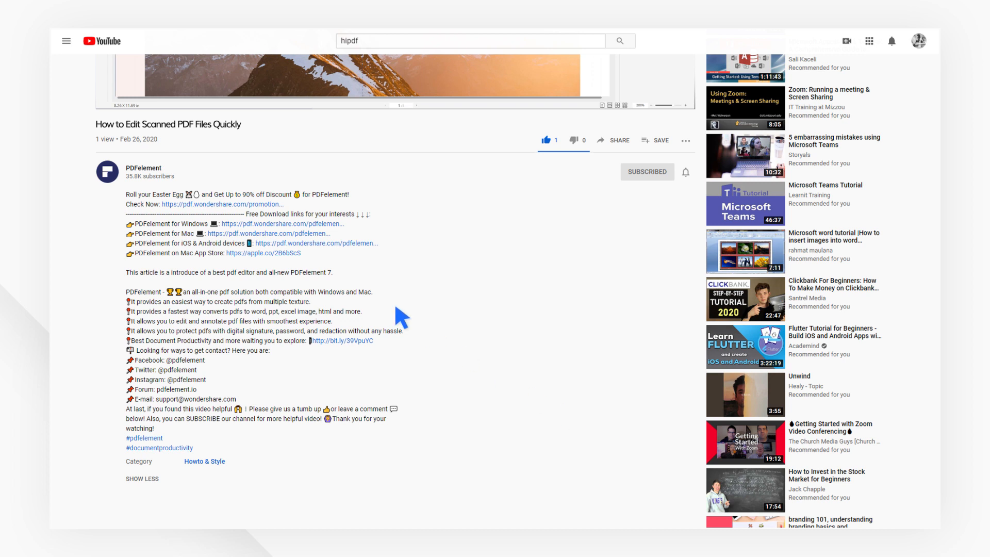